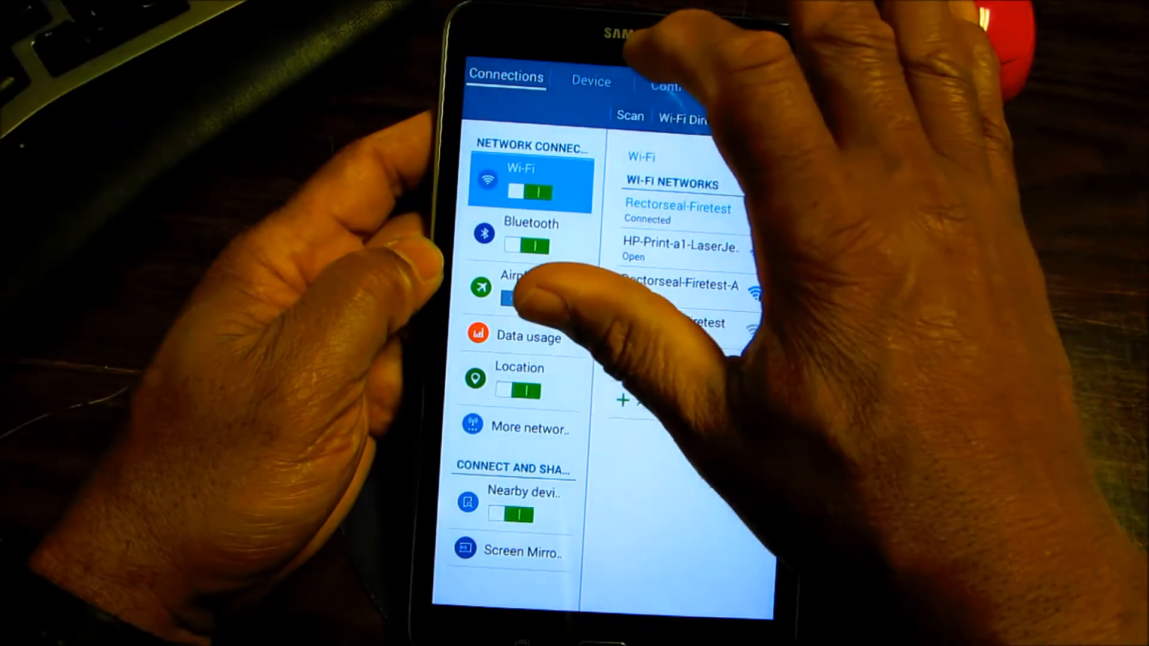
Step: Go to General settings and show the Users page for this tablet
click(590, 80)
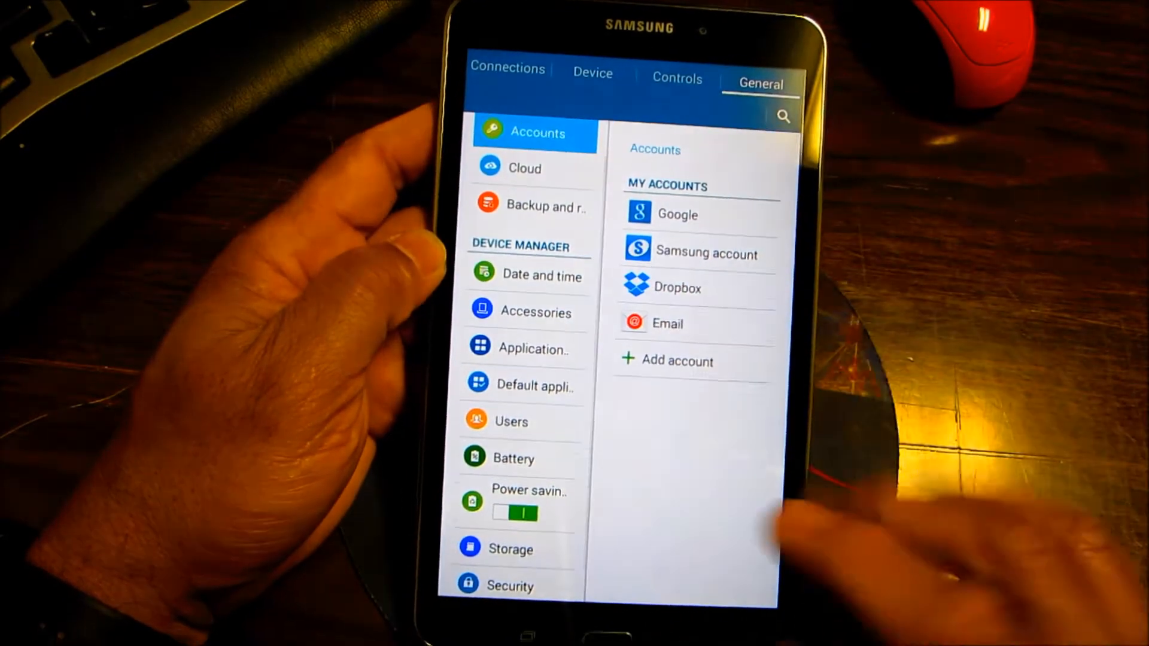
click(511, 420)
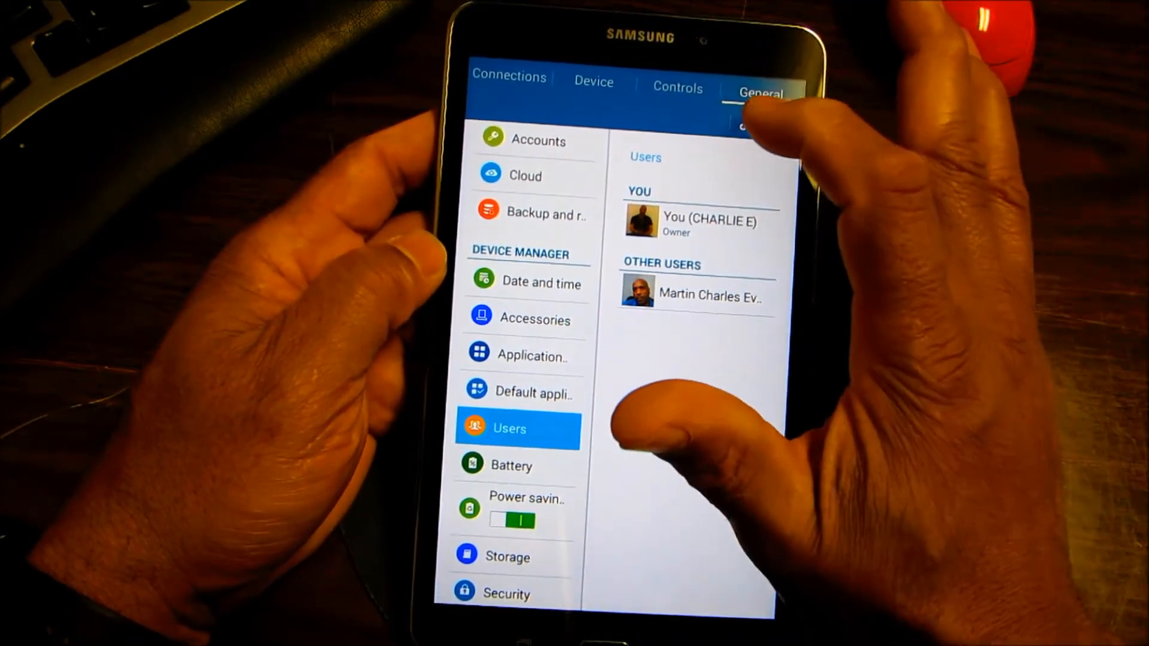
Step: Start adding another user from the Users page top bar
click(746, 125)
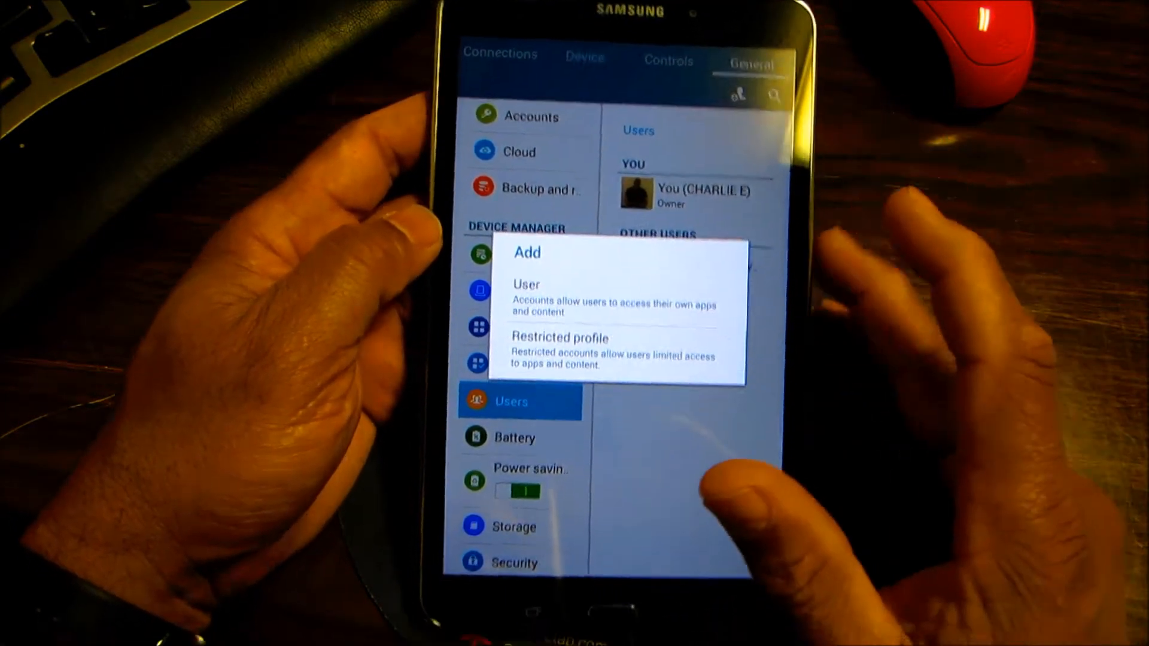
Step: Add a full user 'New user 2', confirm the notice, and bring up its setup prompt
click(525, 285)
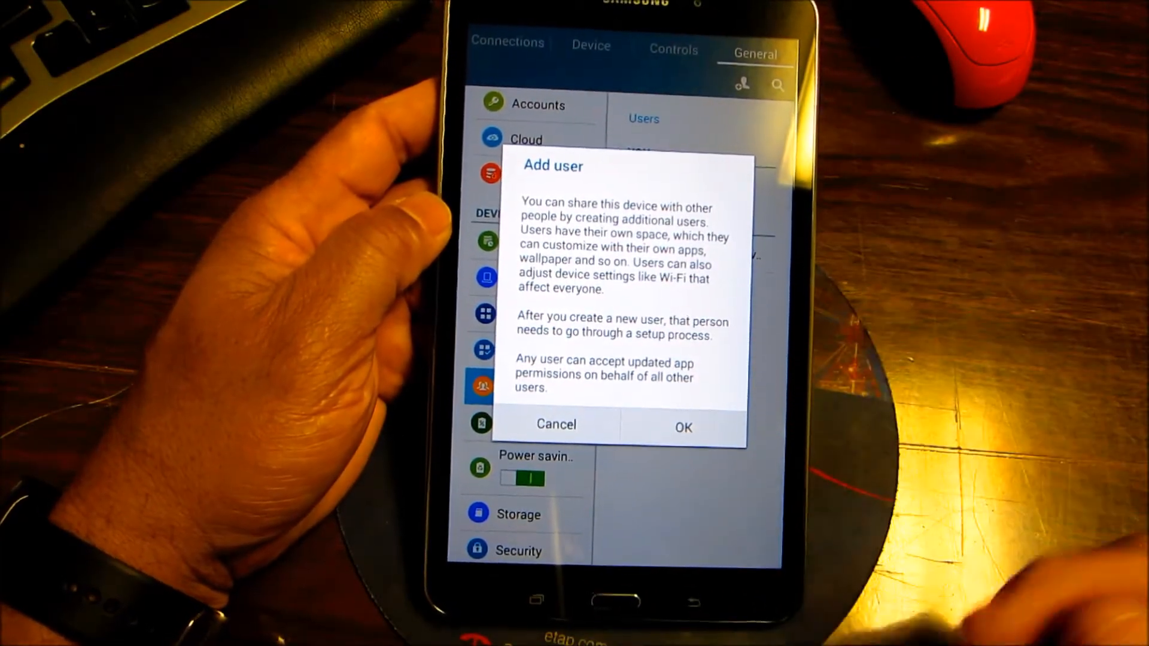
click(683, 426)
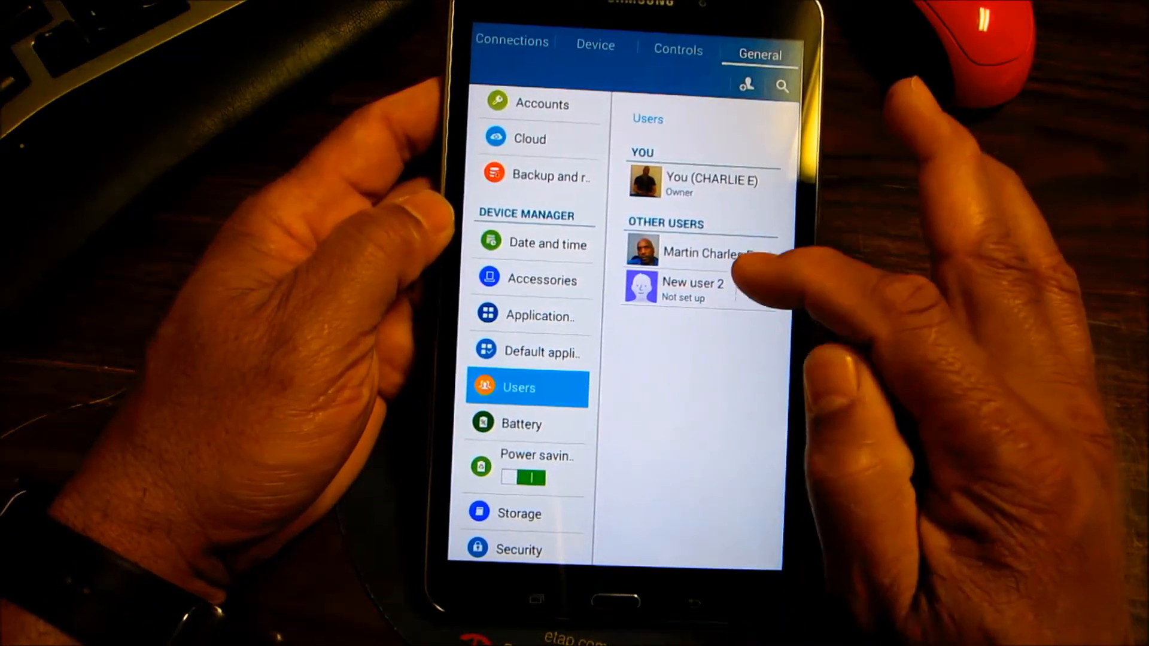
click(689, 286)
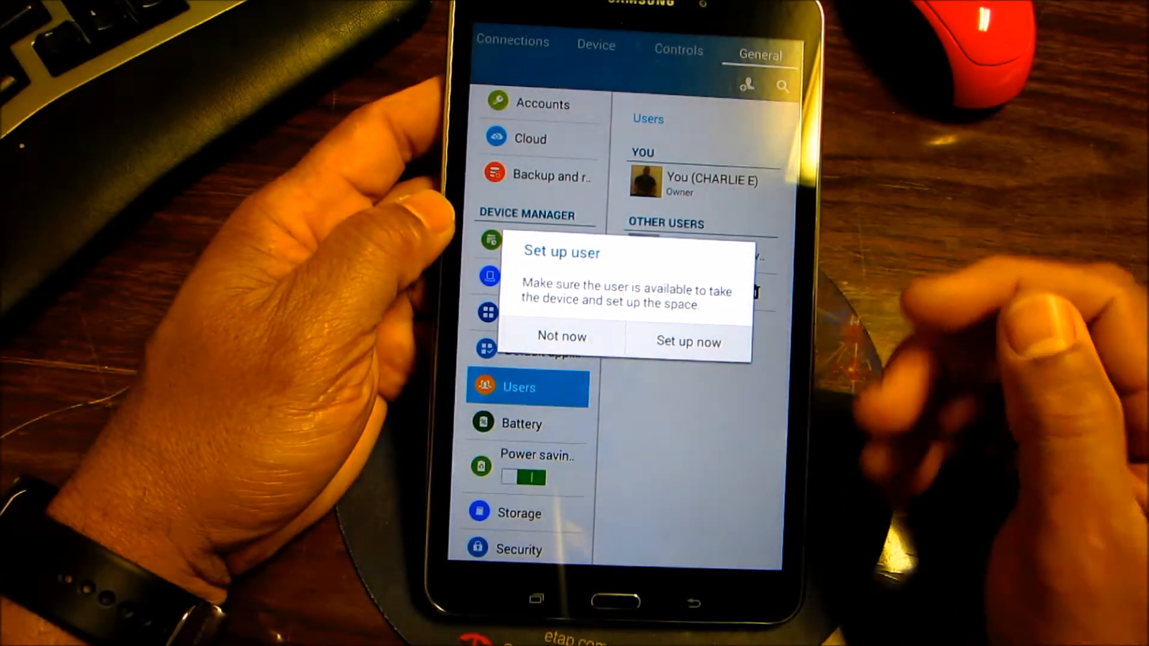